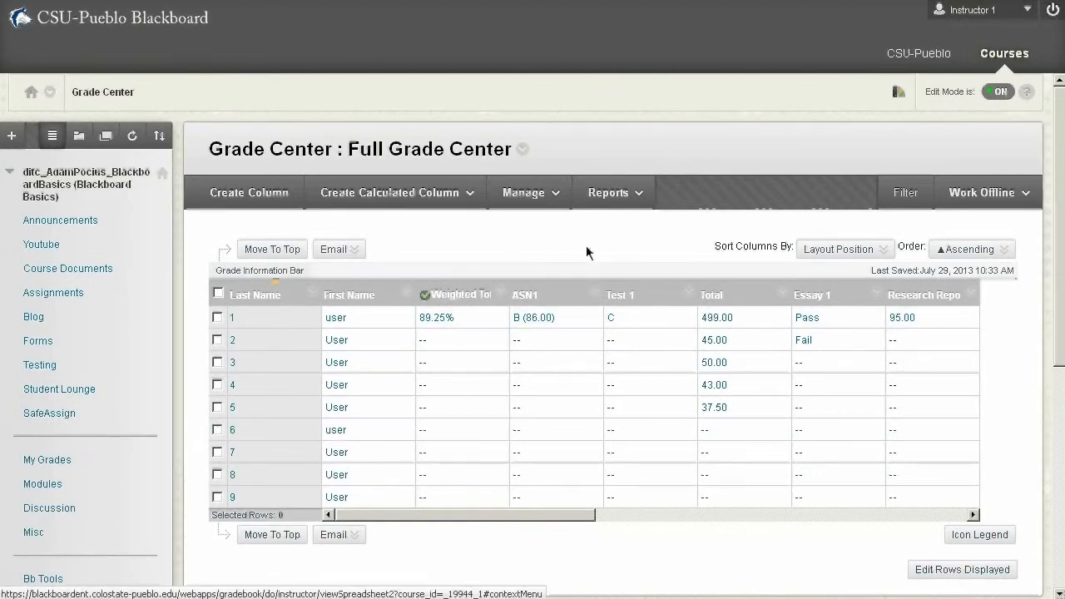
# Step: Reach the Grading Color Codes settings from the Grade Center's Manage menu
pyautogui.click(529, 193)
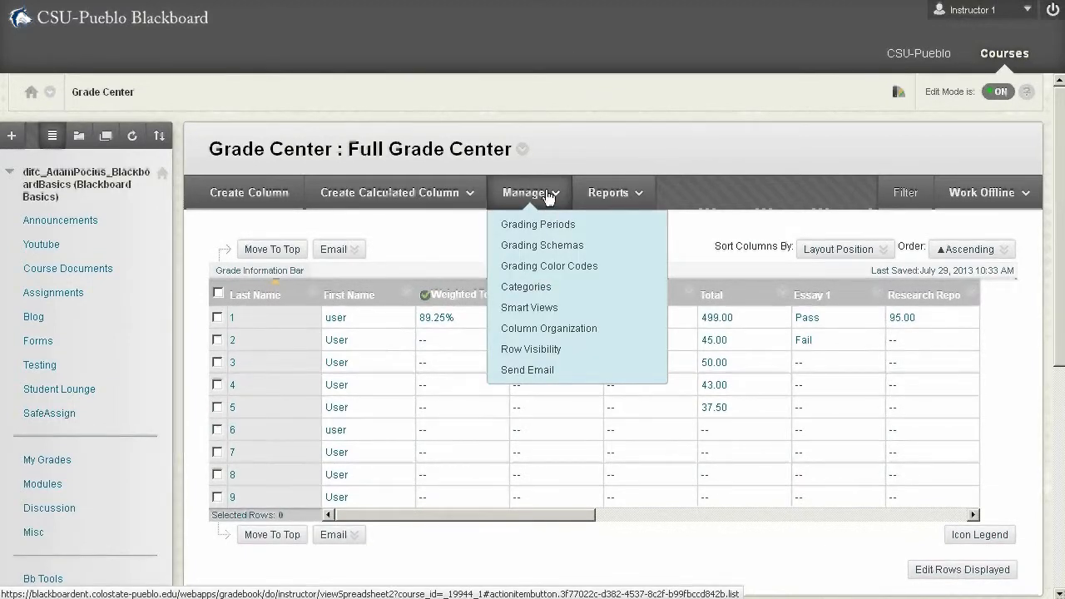
pyautogui.click(549, 267)
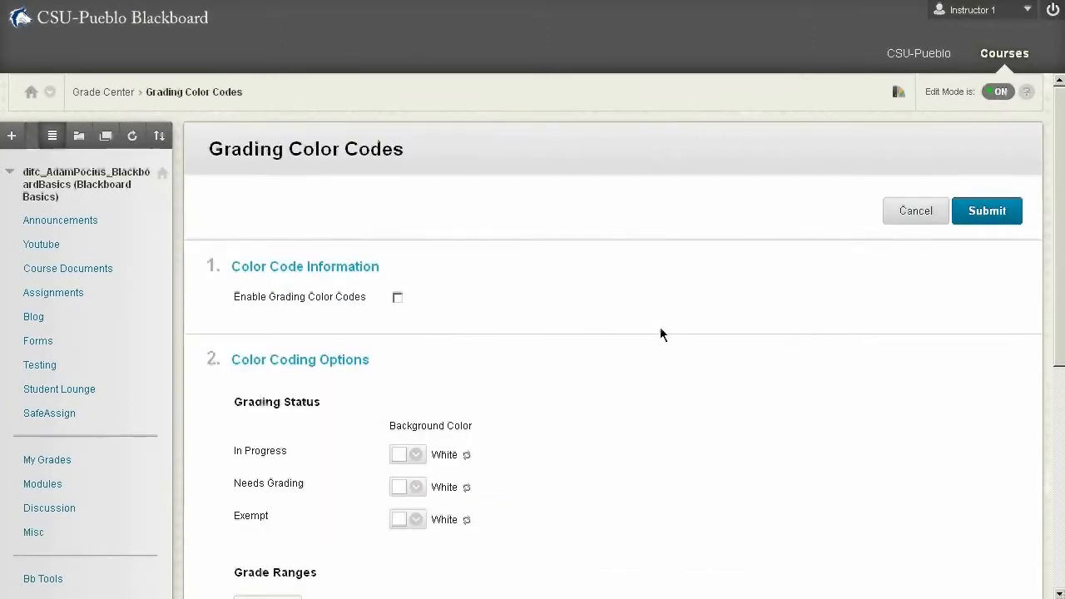
# Step: Enable grading color codes, leaving the In Progress background white after cancelling its color picker
pyautogui.scroll(-3)
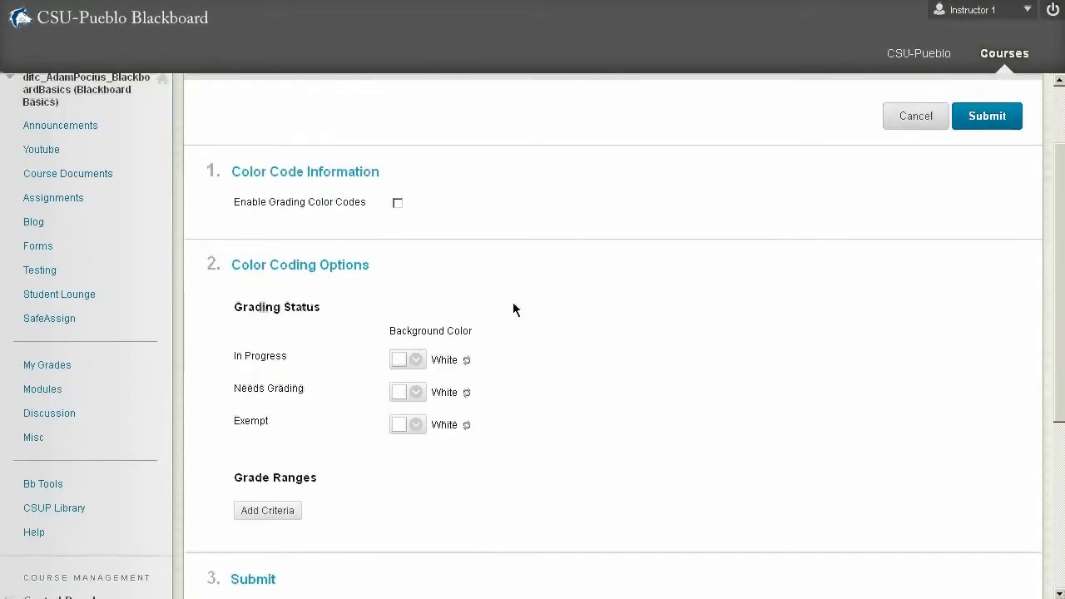
pyautogui.moveTo(424, 183)
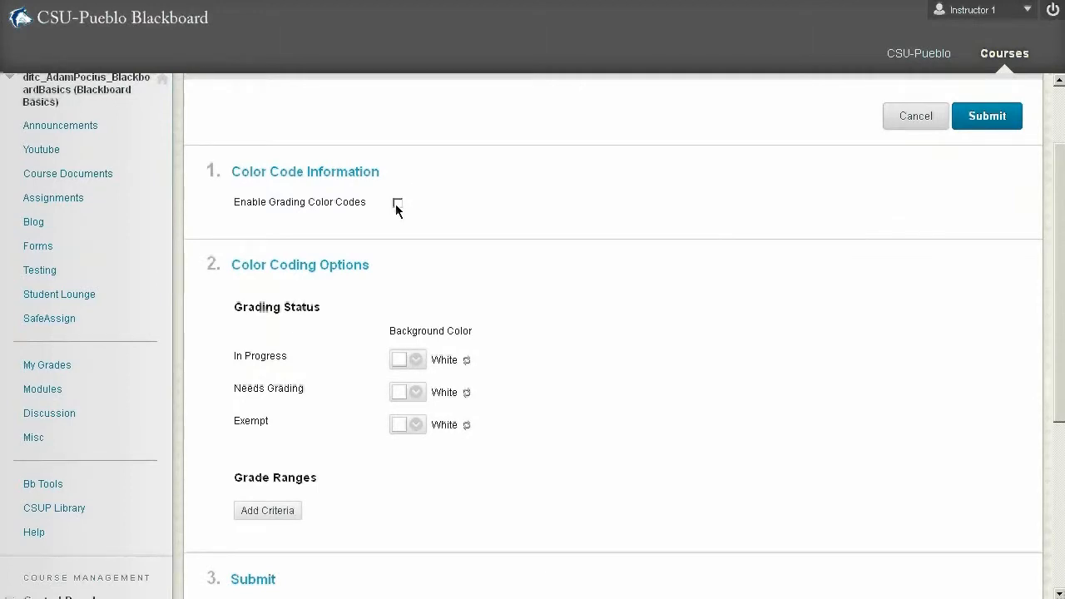
pyautogui.click(397, 207)
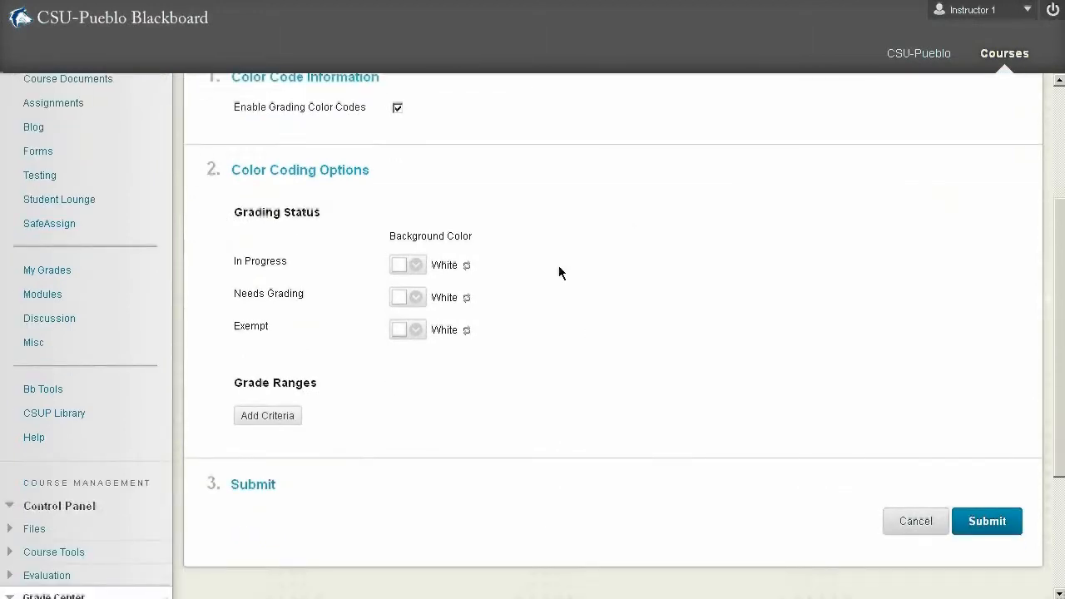
pyautogui.moveTo(371, 401)
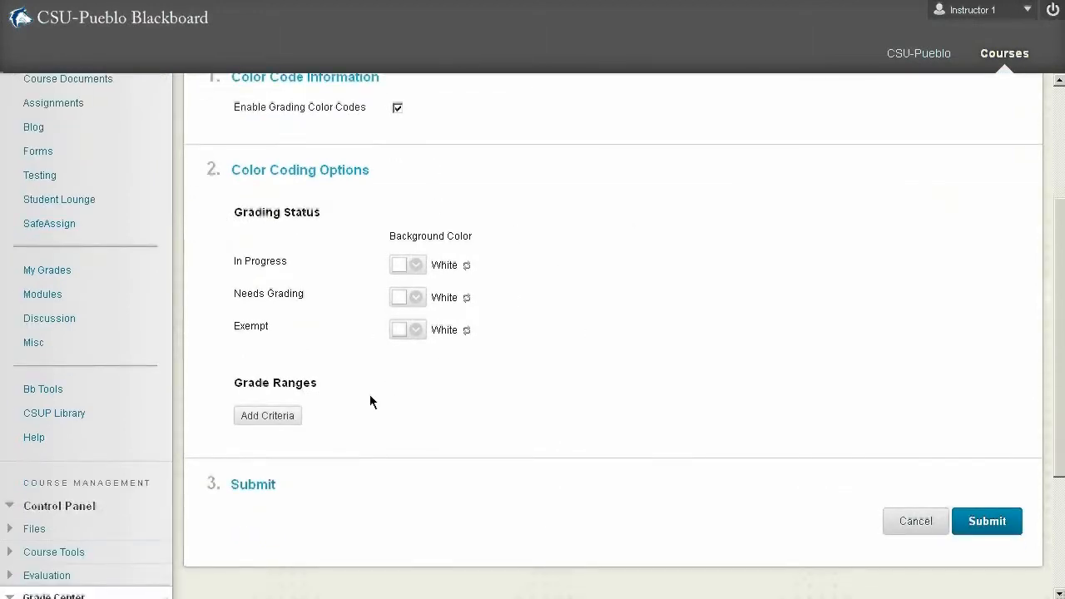
pyautogui.moveTo(299, 286)
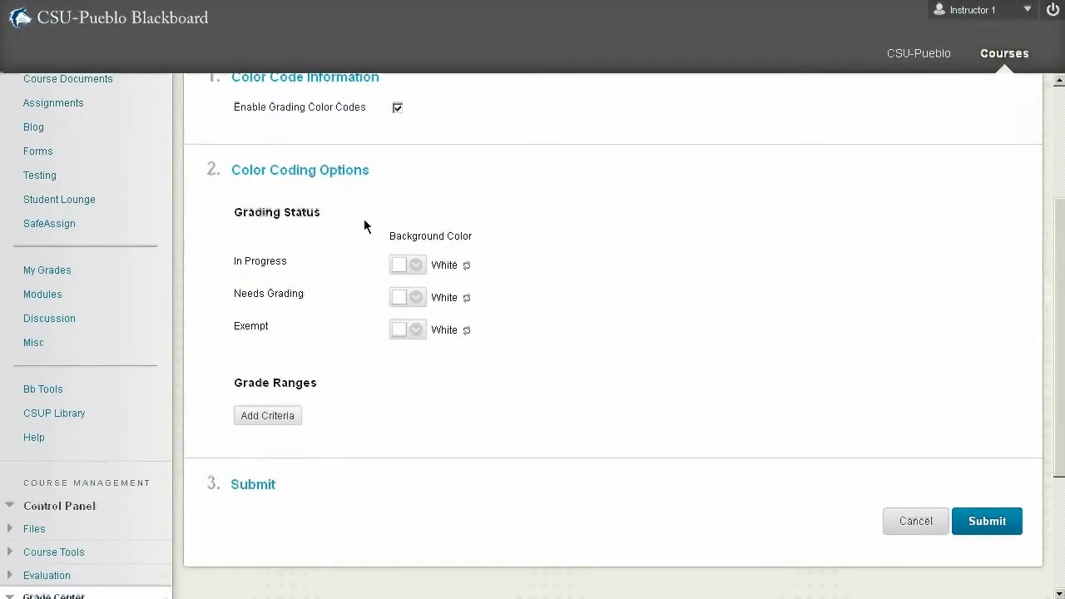
pyautogui.click(416, 265)
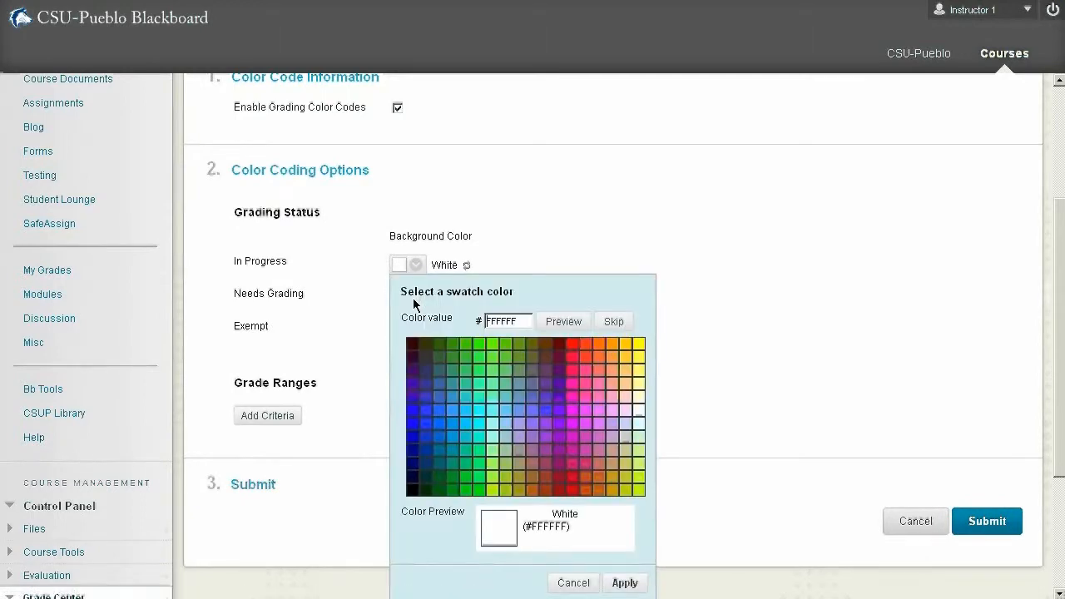
pyautogui.moveTo(532, 379)
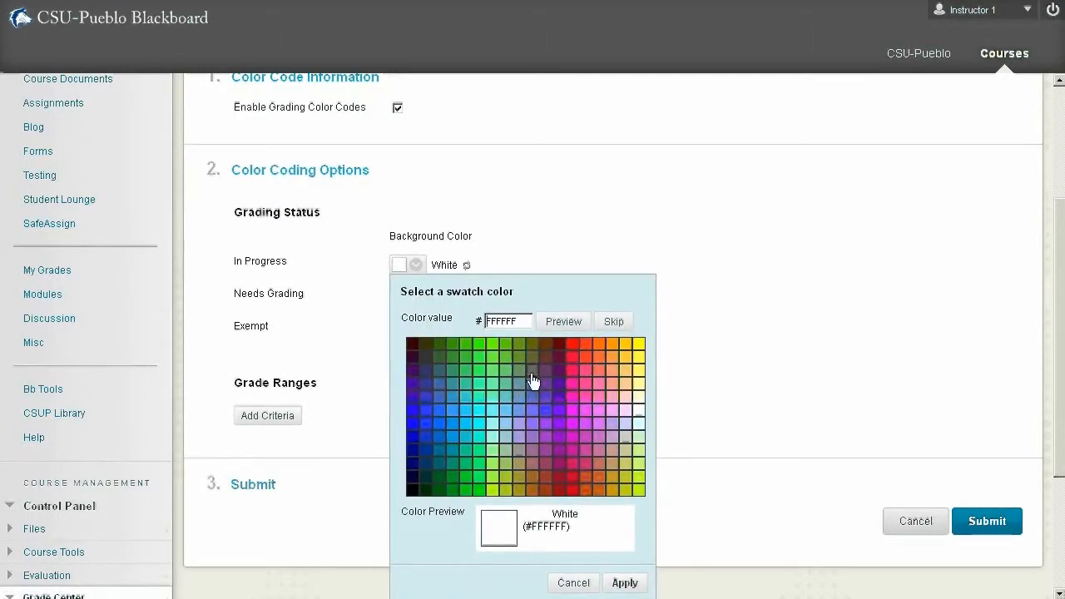
pyautogui.moveTo(564, 571)
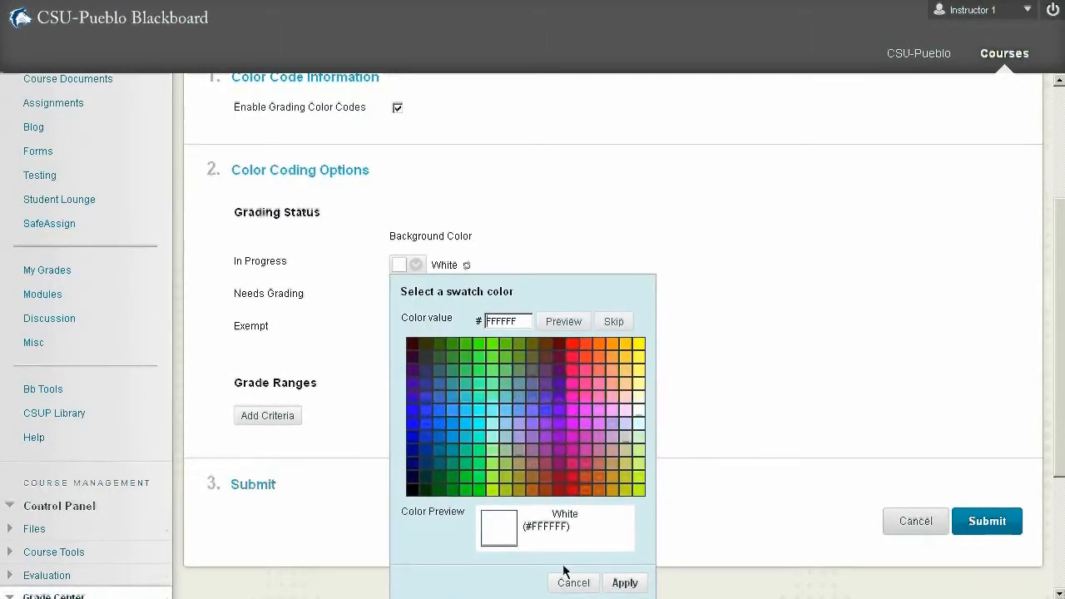
pyautogui.click(573, 582)
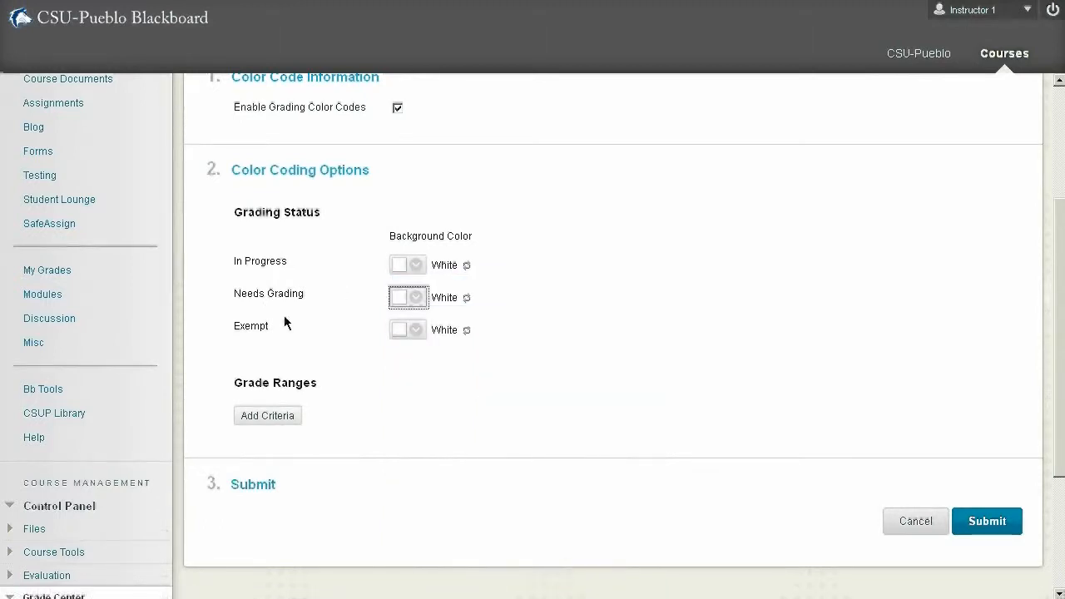
pyautogui.moveTo(433, 316)
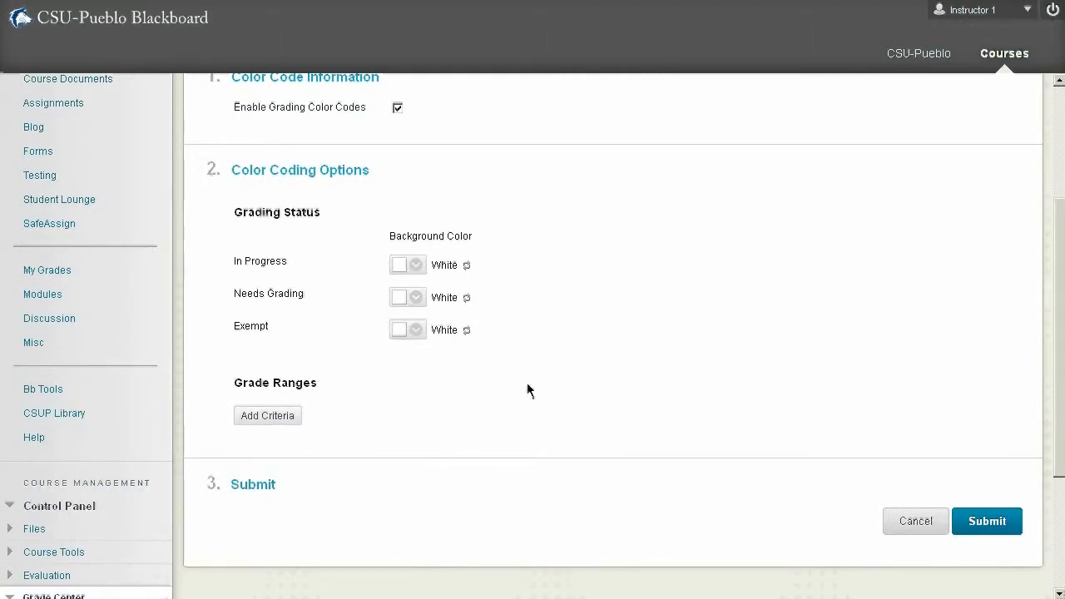
pyautogui.scroll(-3)
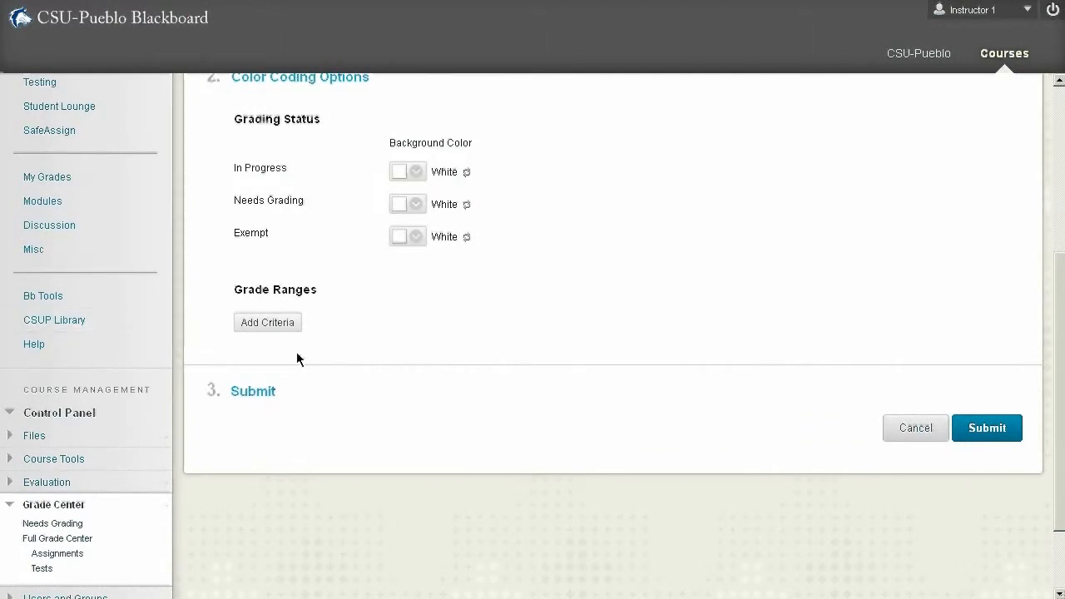
# Step: Add a grade range for scores of 89.5% or more with a dark dull green background
pyautogui.click(266, 323)
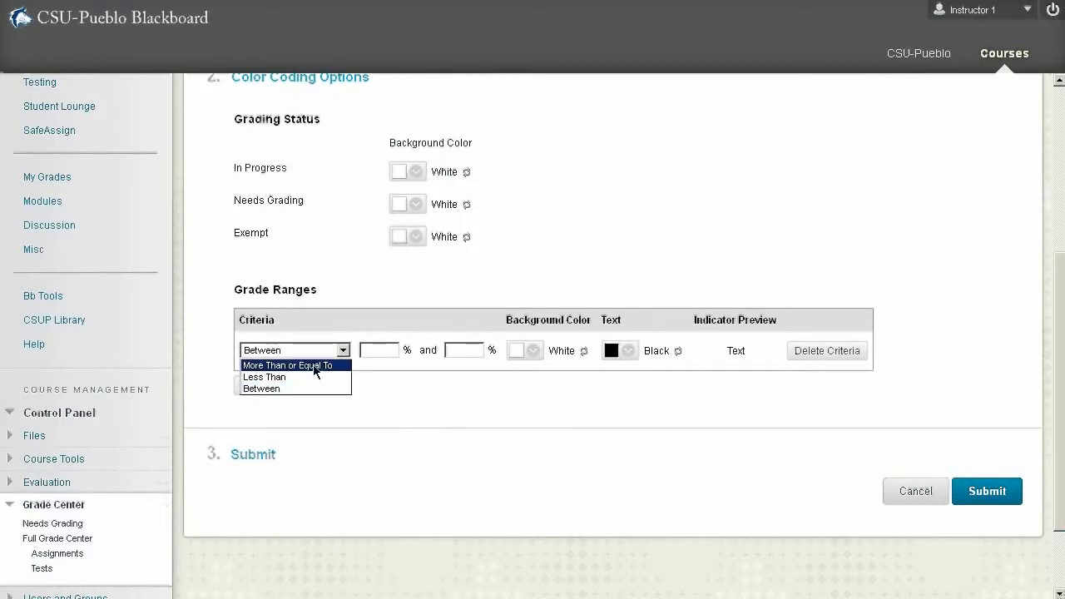
pyautogui.click(289, 366)
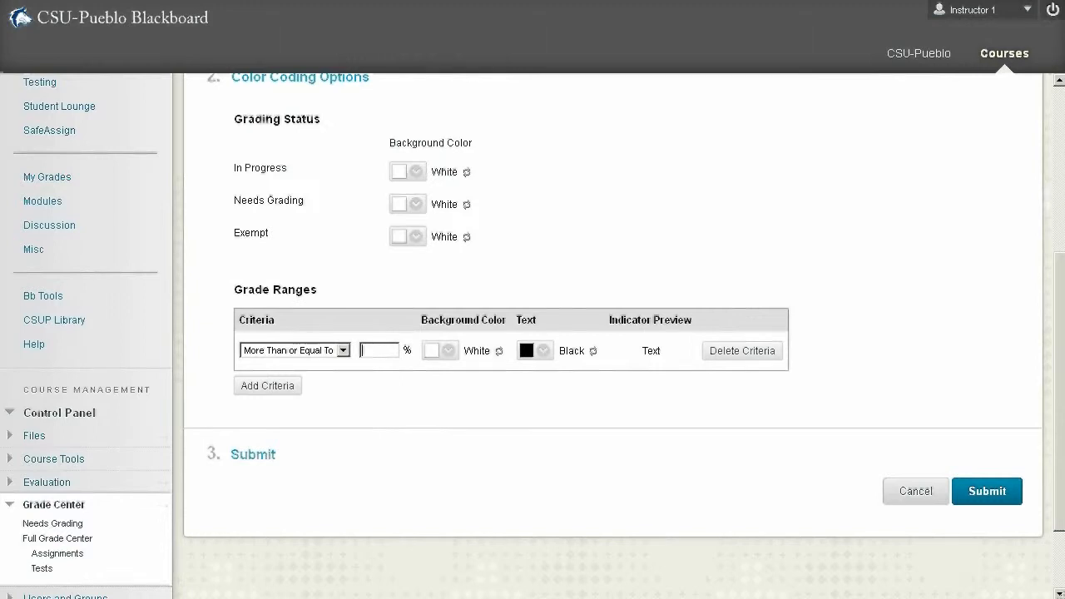
pyautogui.write('89.5')
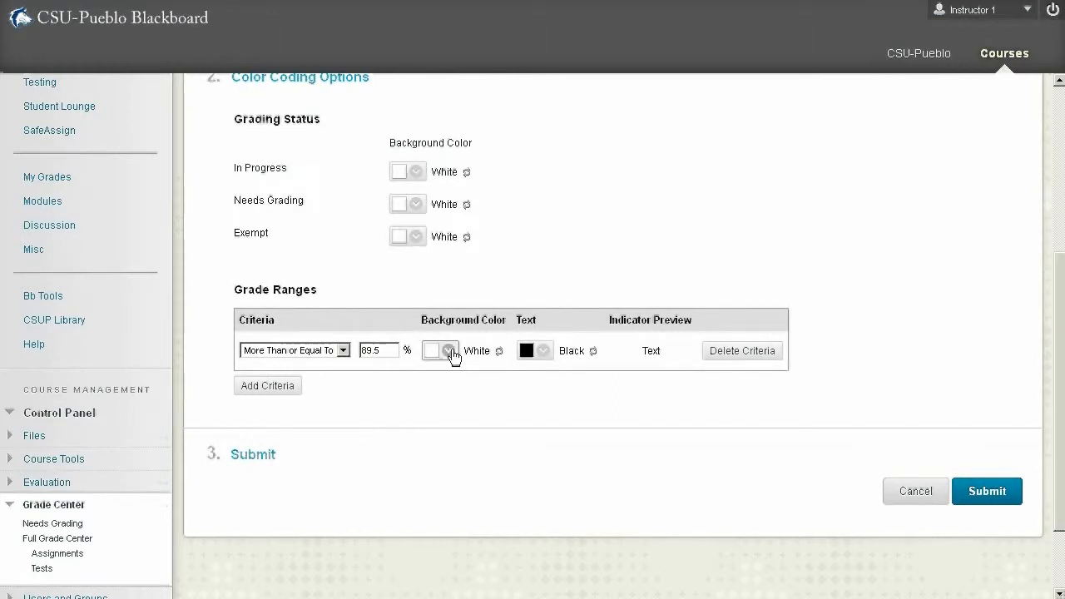
pyautogui.click(449, 349)
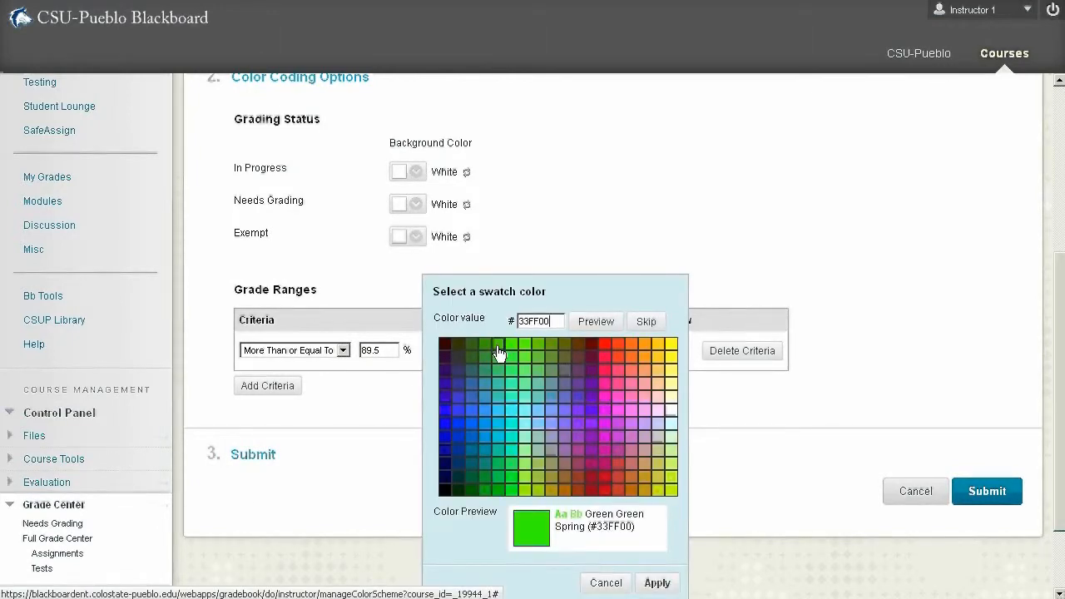
pyautogui.click(486, 356)
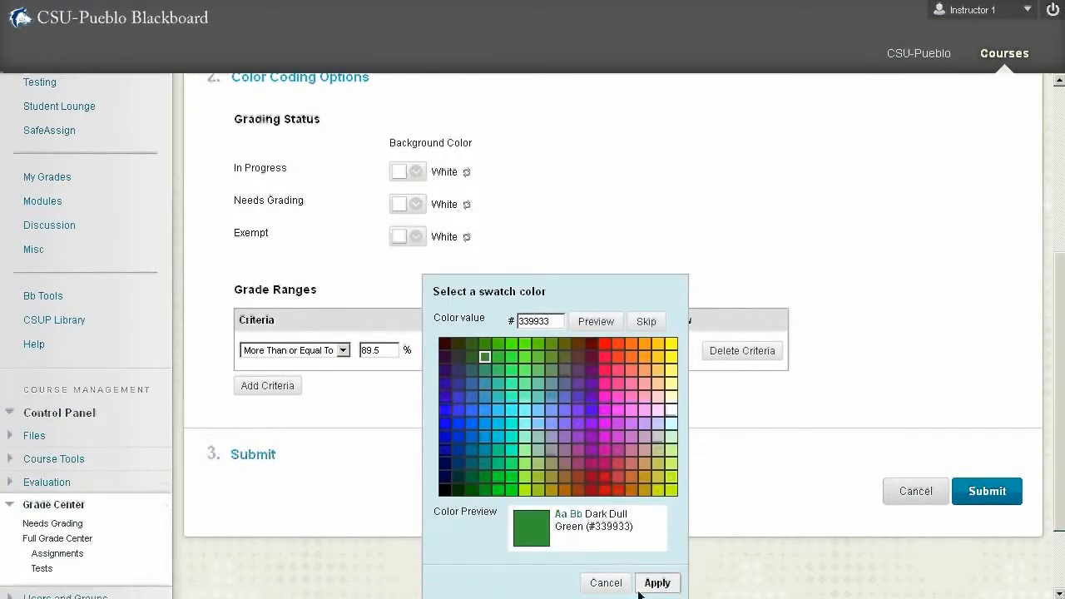
pyautogui.click(656, 582)
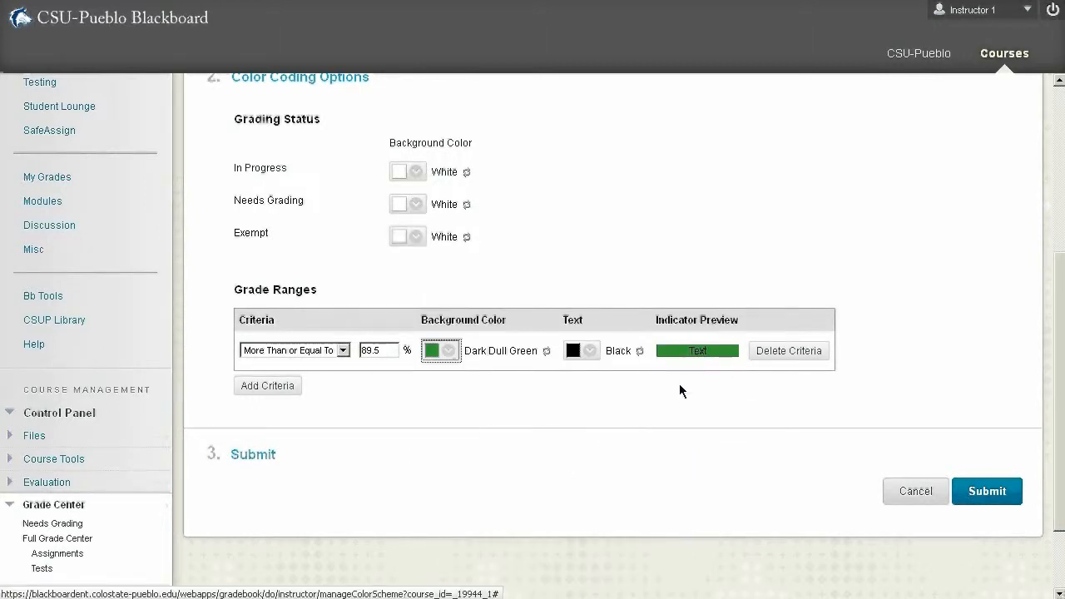
pyautogui.moveTo(336, 389)
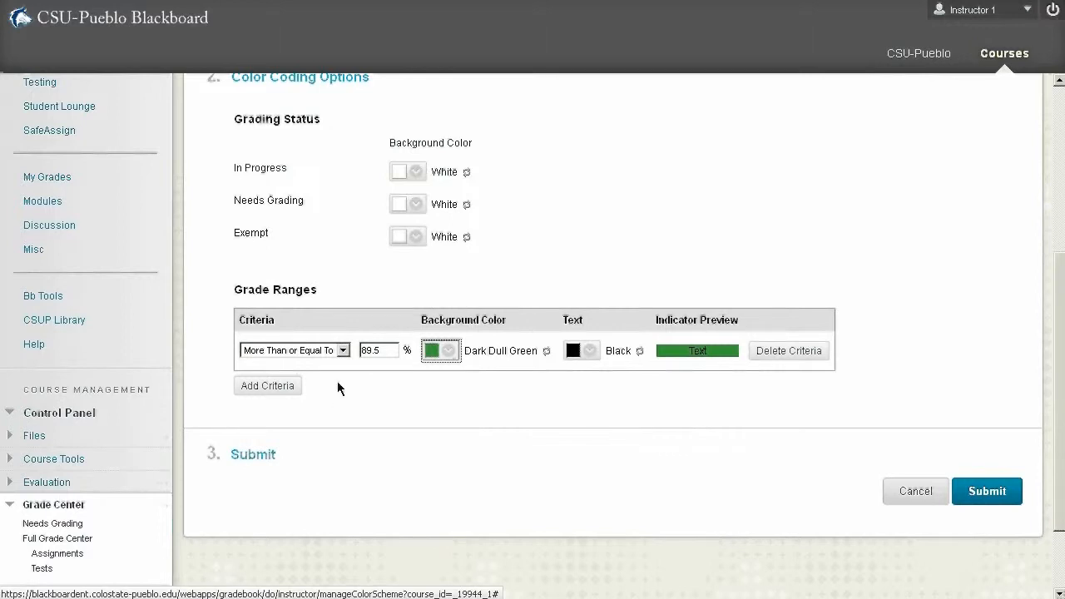
pyautogui.moveTo(253, 408)
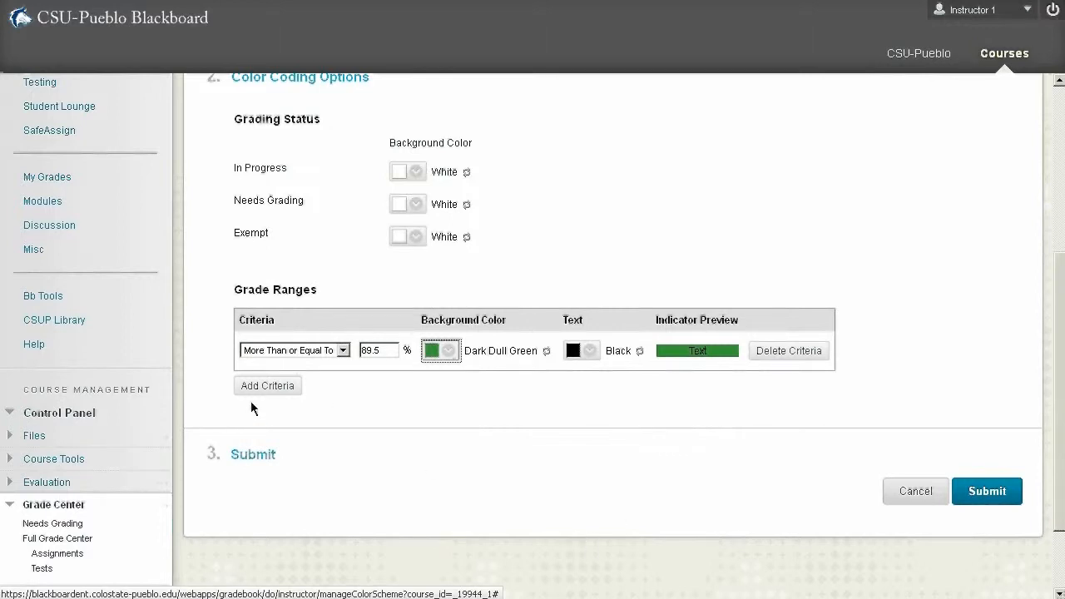
# Step: Add a second range between 69.5% and 89.4% with a yellow background
pyautogui.click(266, 386)
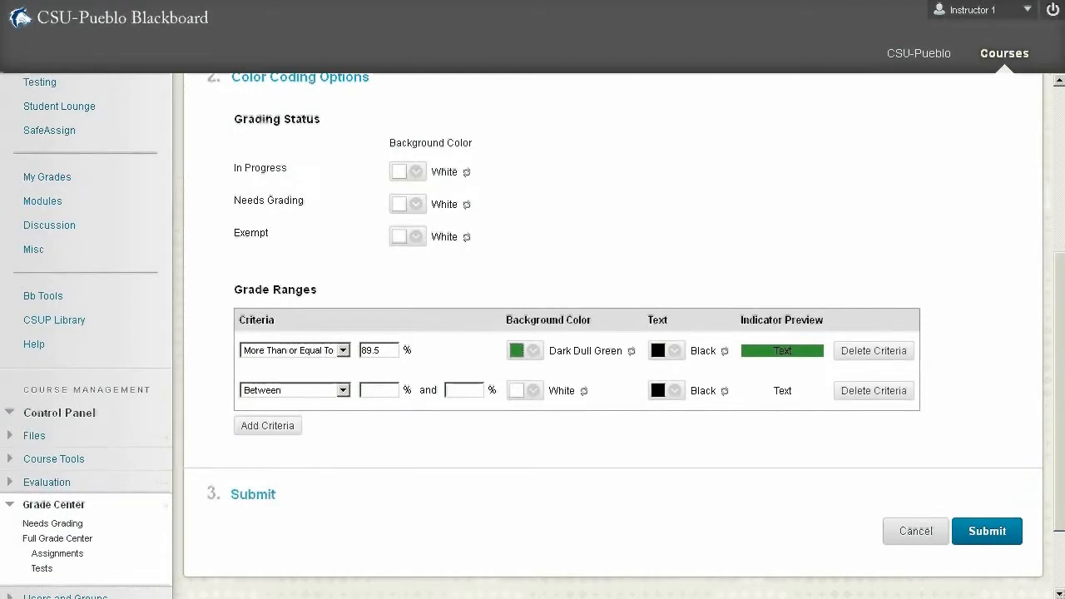
pyautogui.write('69.5')
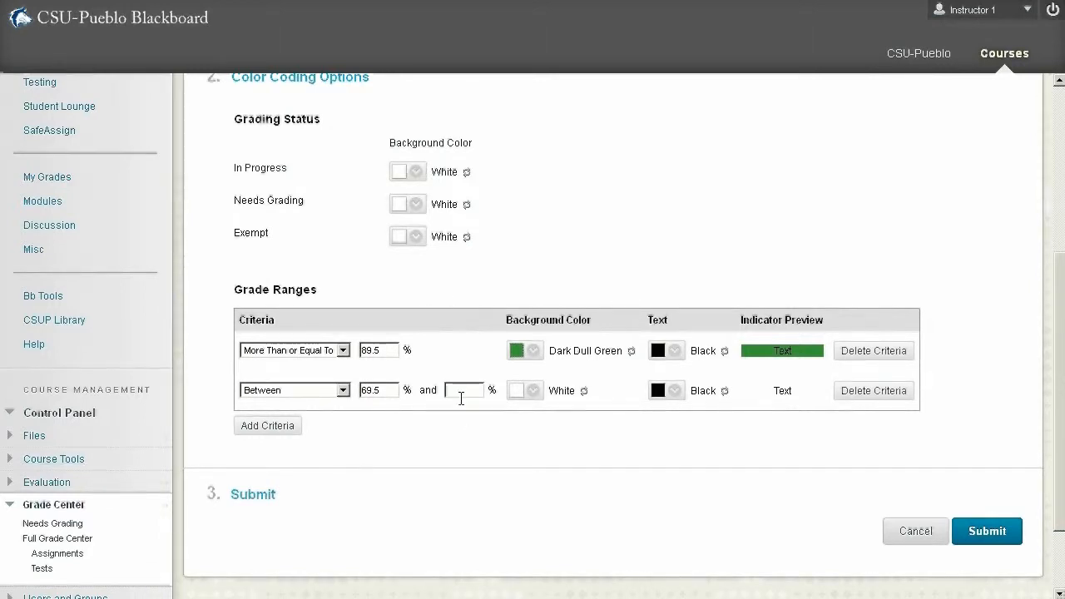
pyautogui.write('89')
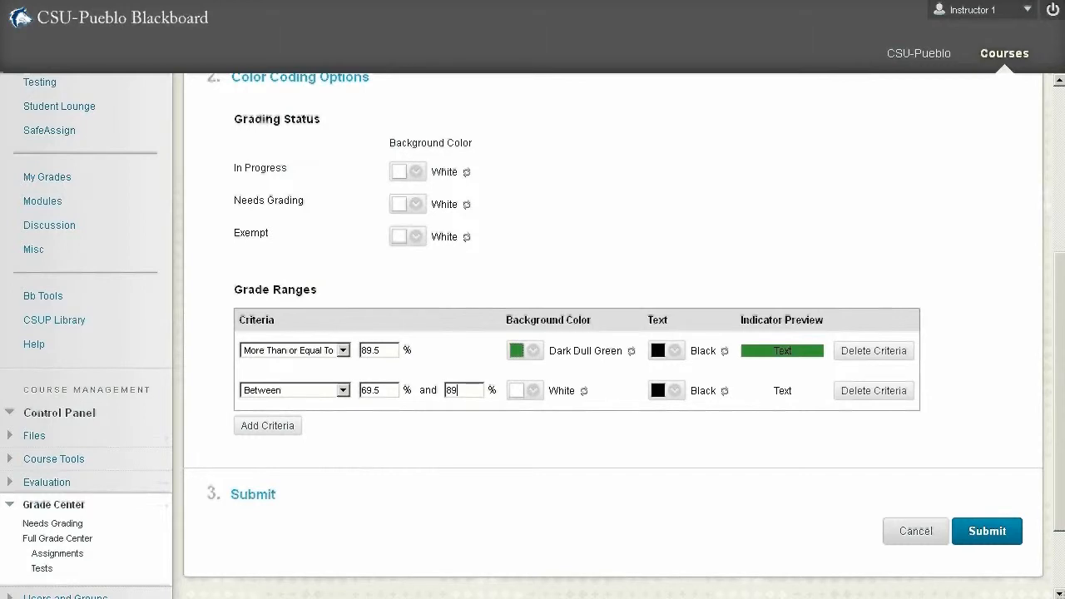
pyautogui.write('89.4')
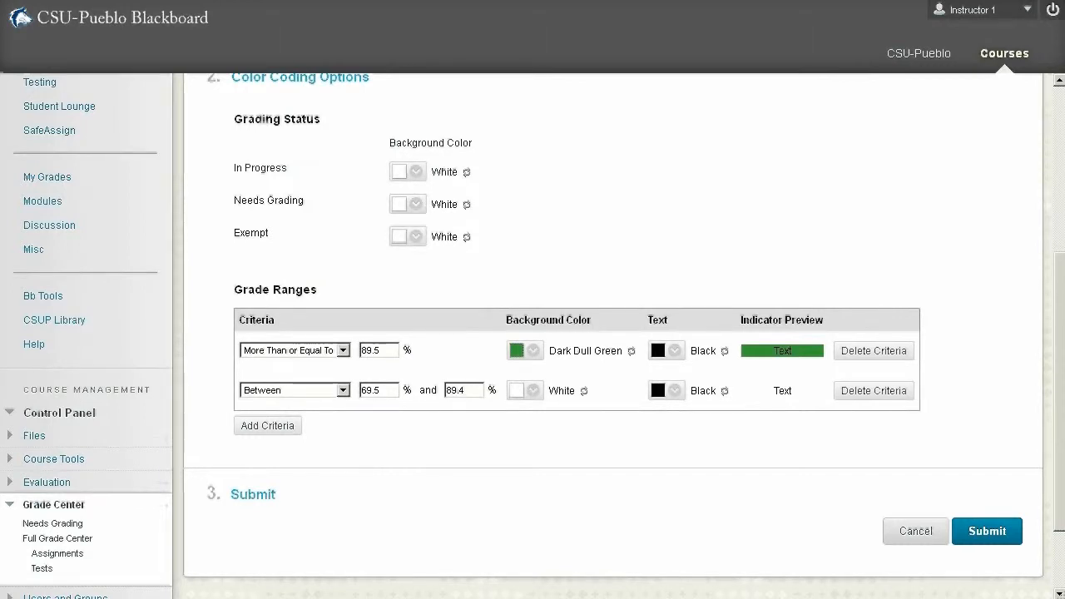
pyautogui.moveTo(396, 369)
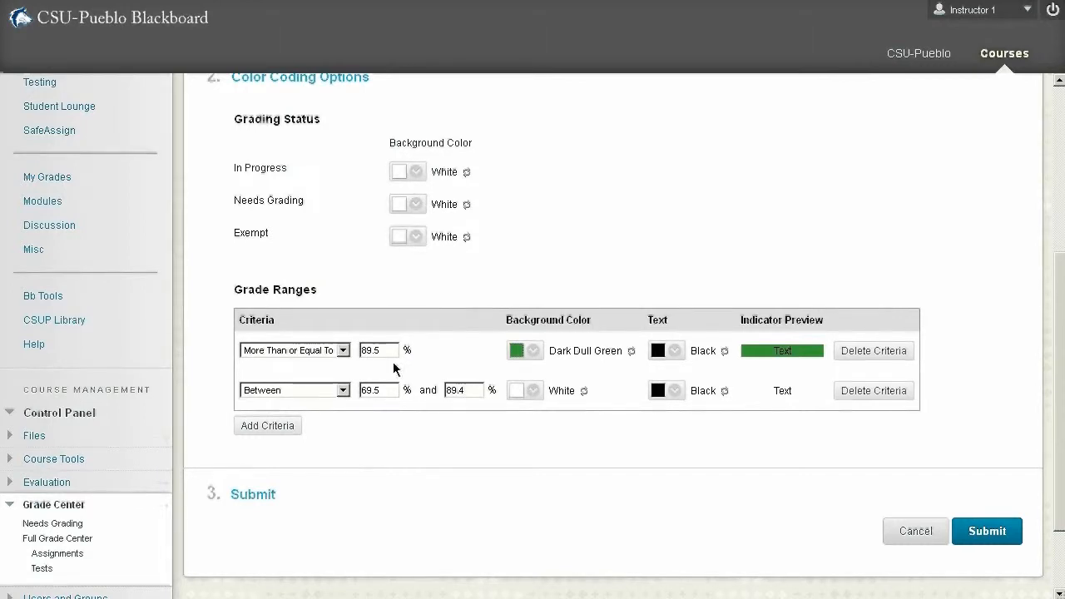
pyautogui.click(536, 390)
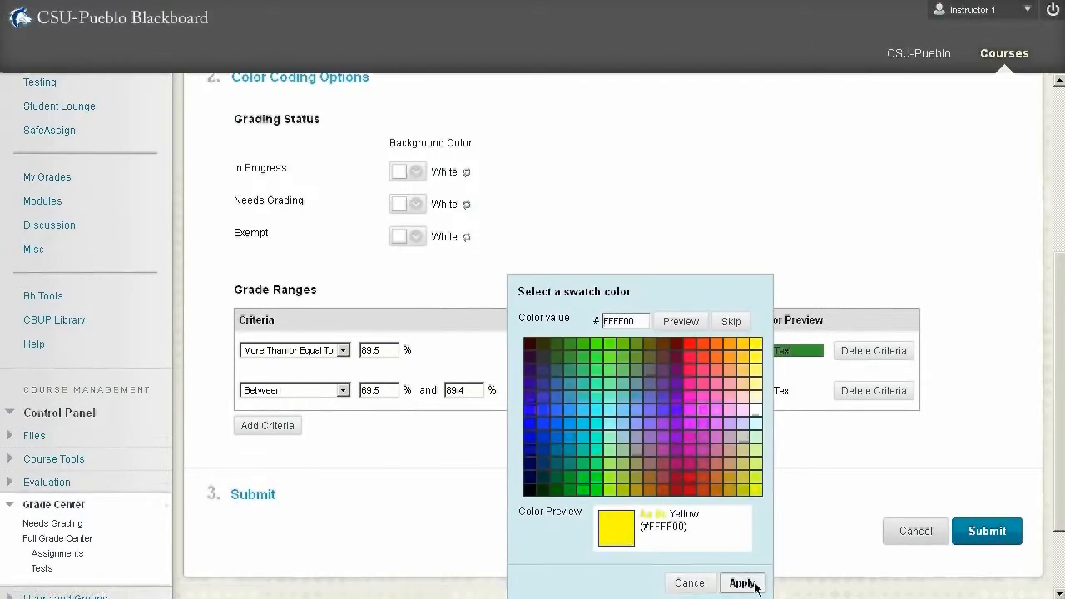
pyautogui.click(742, 582)
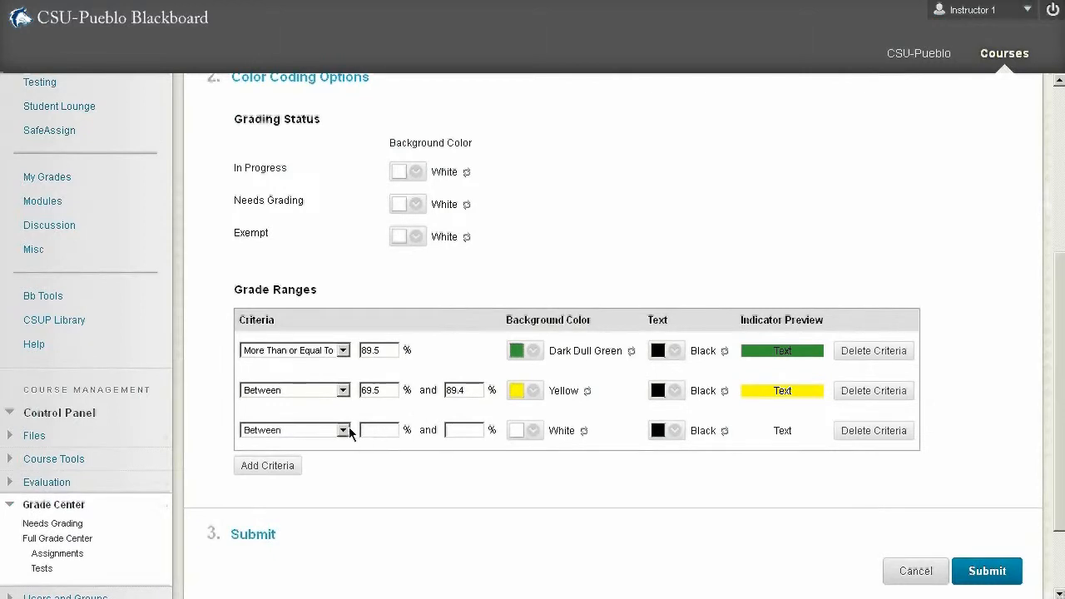
# Step: Add a third range for scores below 69.4% with a red-orange background and submit the settings
pyautogui.click(295, 429)
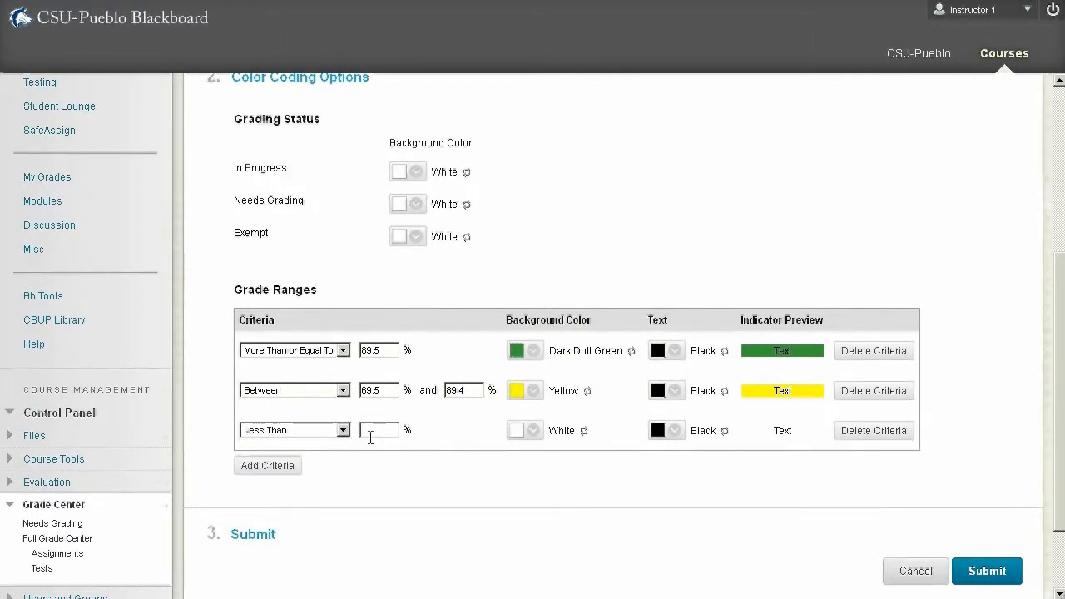
pyautogui.write('6')
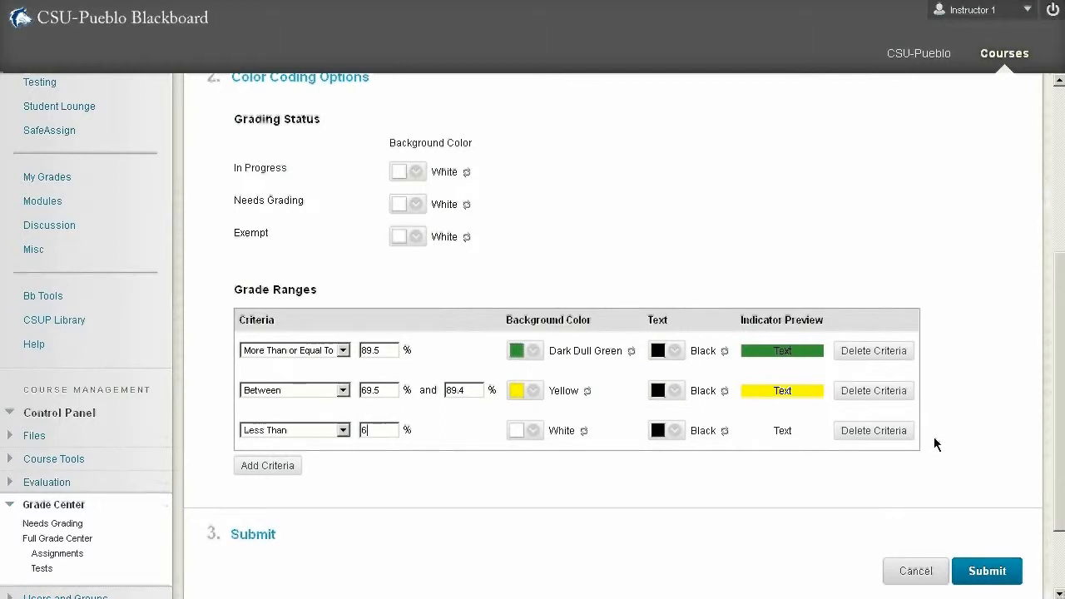
pyautogui.write('9.4')
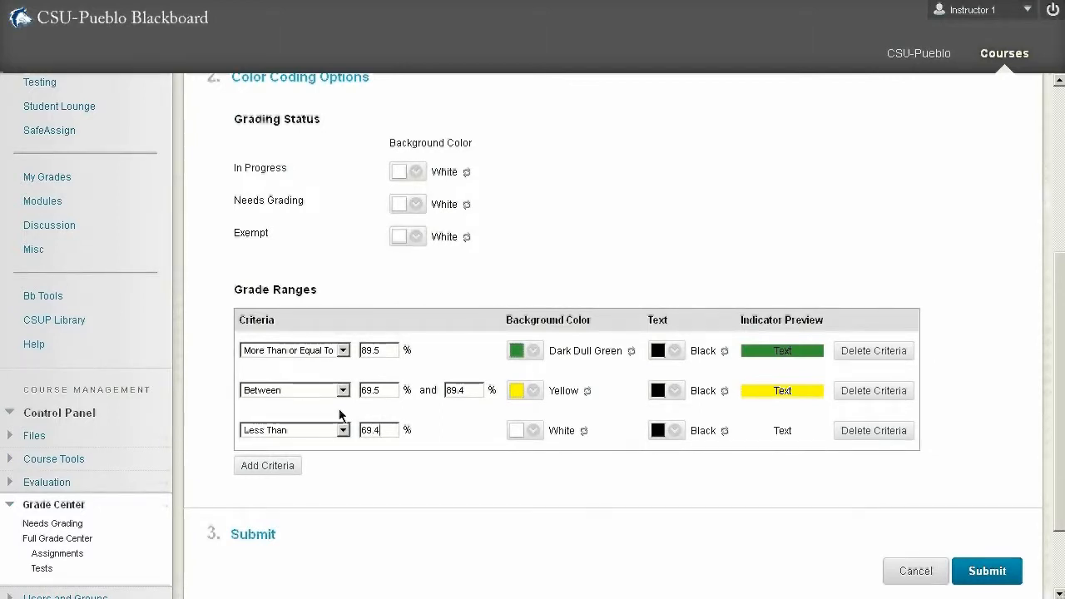
pyautogui.click(526, 429)
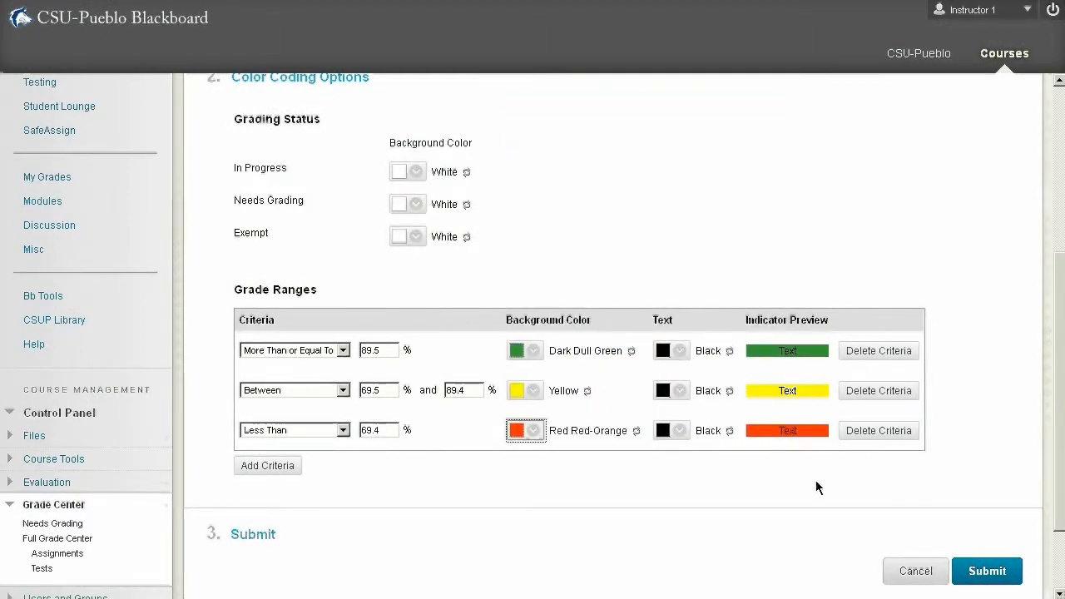
pyautogui.click(986, 571)
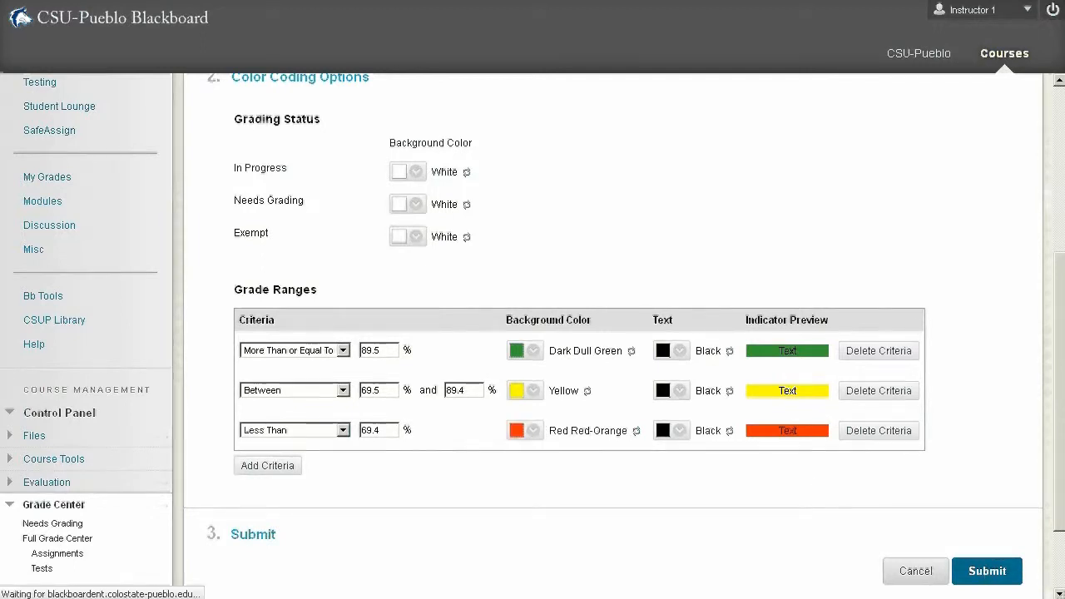
# Step: In the color-coded Full Grade Center, enter Test 1 as A and report scores 100 and 50
pyautogui.click(985, 571)
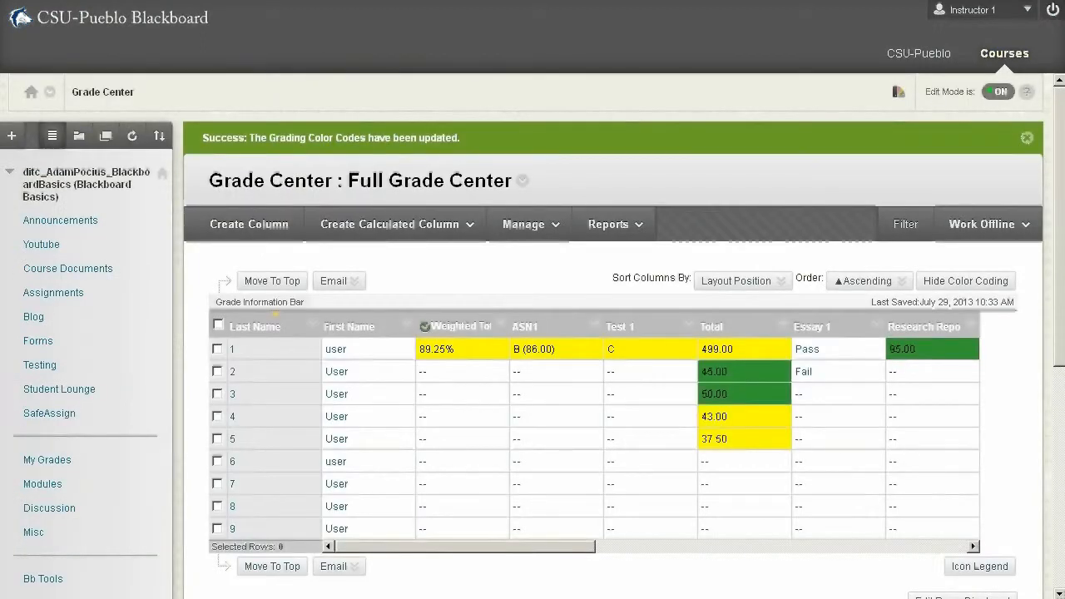
pyautogui.moveTo(922, 406)
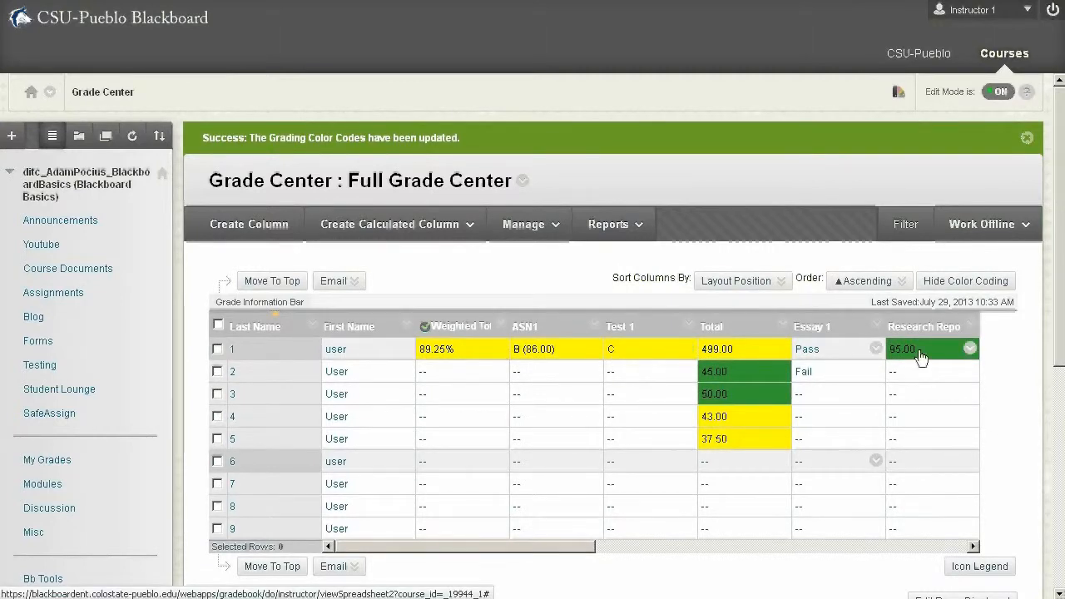
pyautogui.click(902, 349)
pyautogui.write('100')
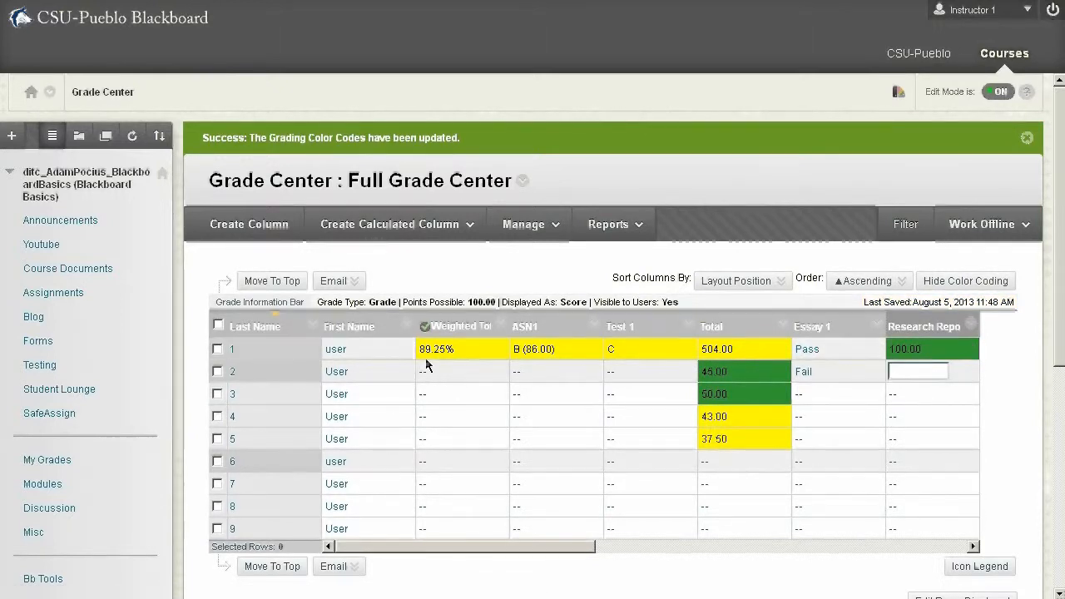
pyautogui.moveTo(456, 343)
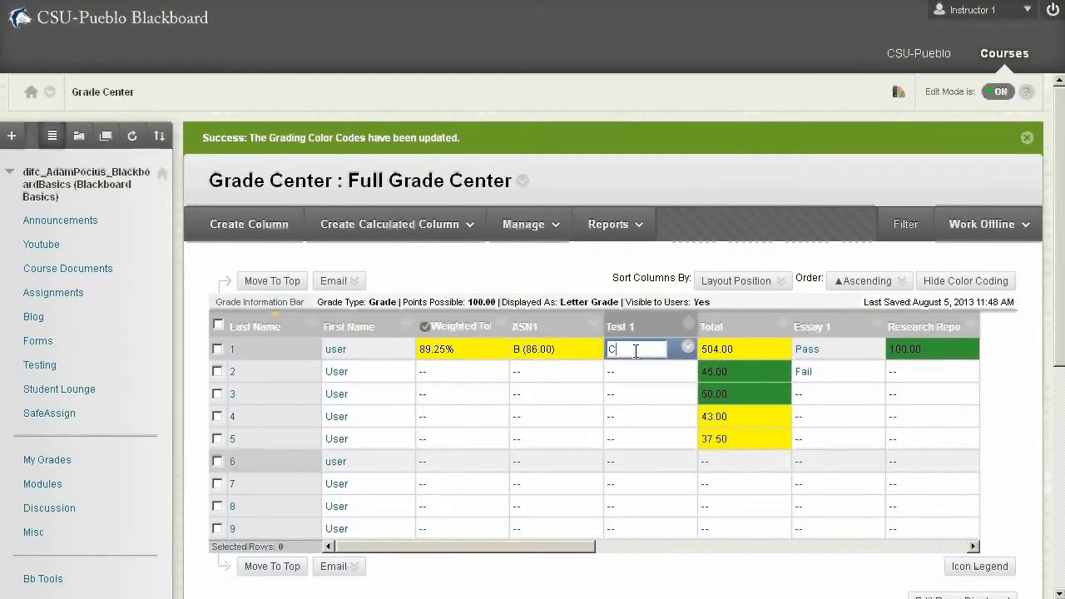
pyautogui.write('1.00')
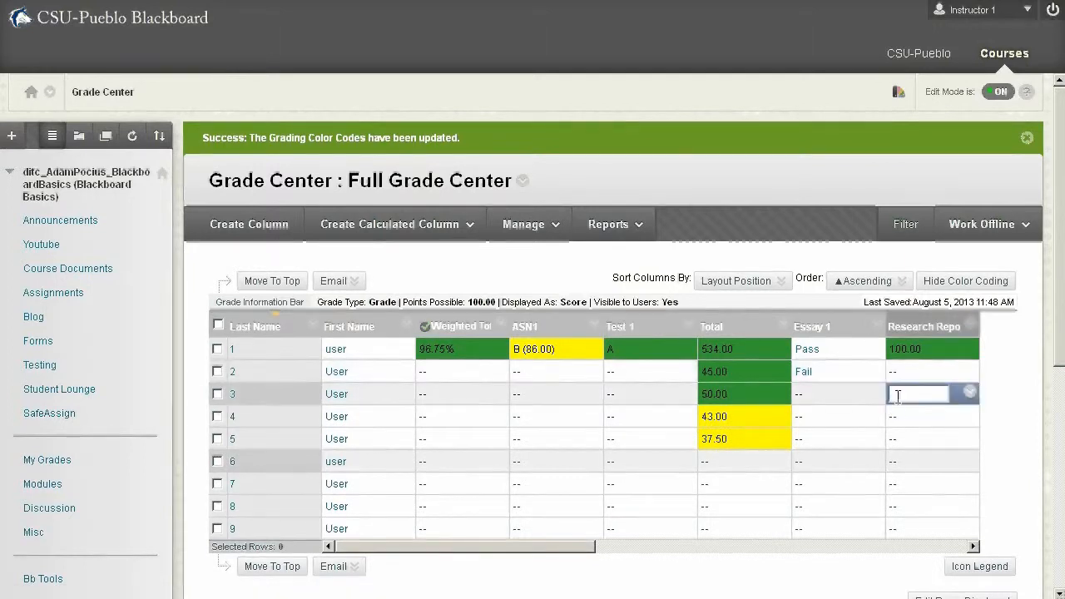
pyautogui.write('50.00')
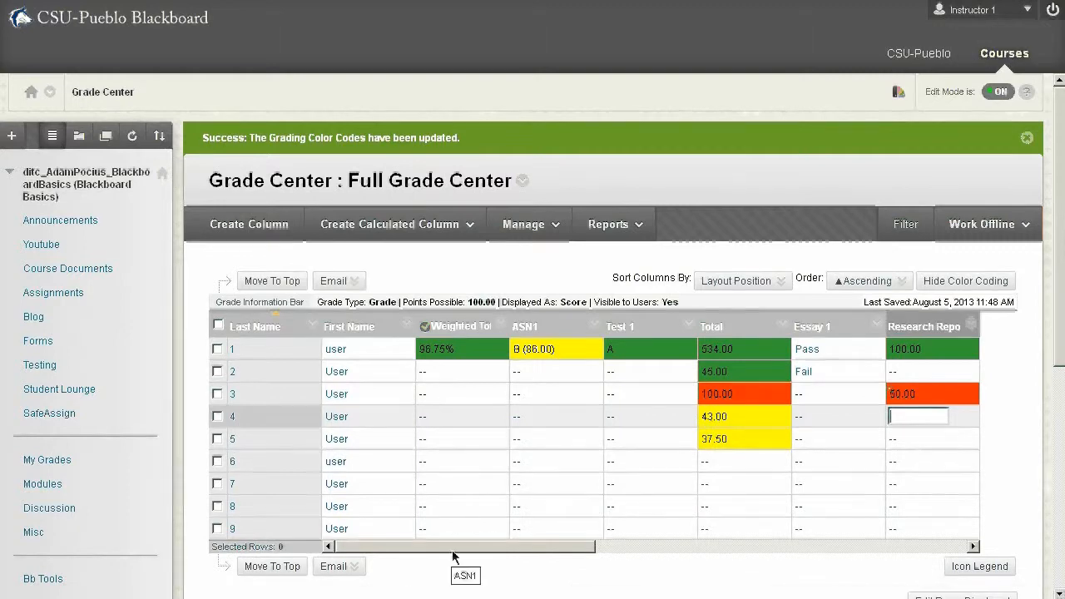
pyautogui.hscroll(3)
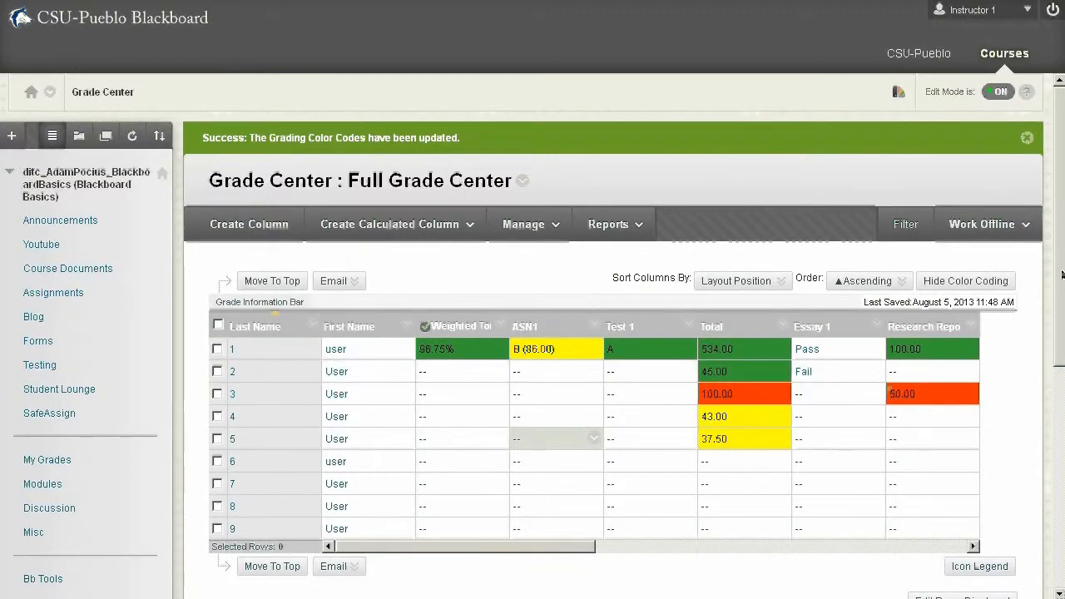
# Step: Toggle Hide Color Coding off, on, and off again, leaving grades on plain backgrounds
pyautogui.click(965, 279)
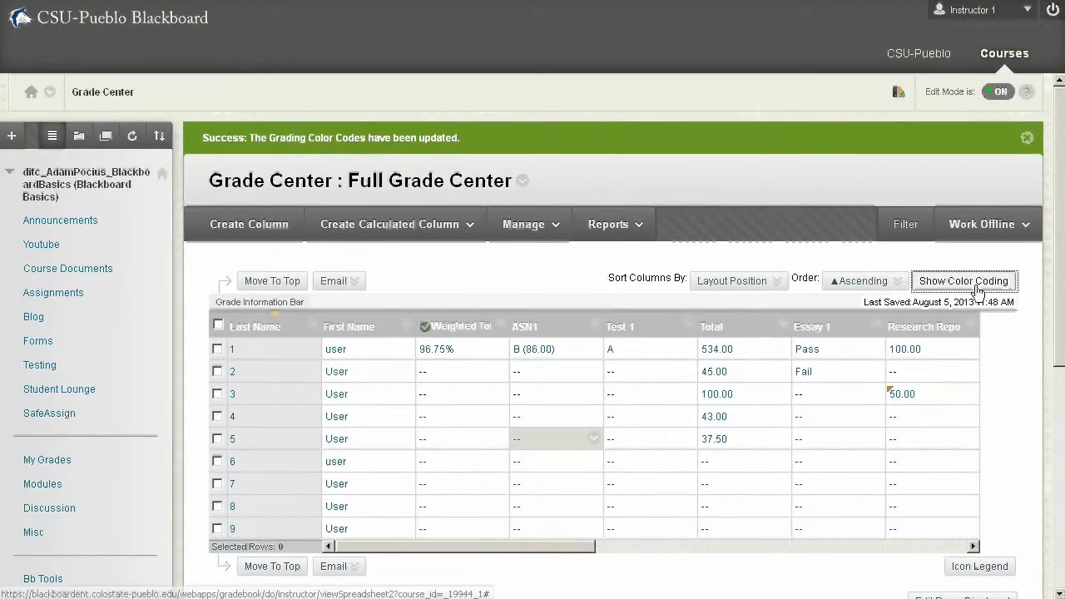
pyautogui.click(963, 279)
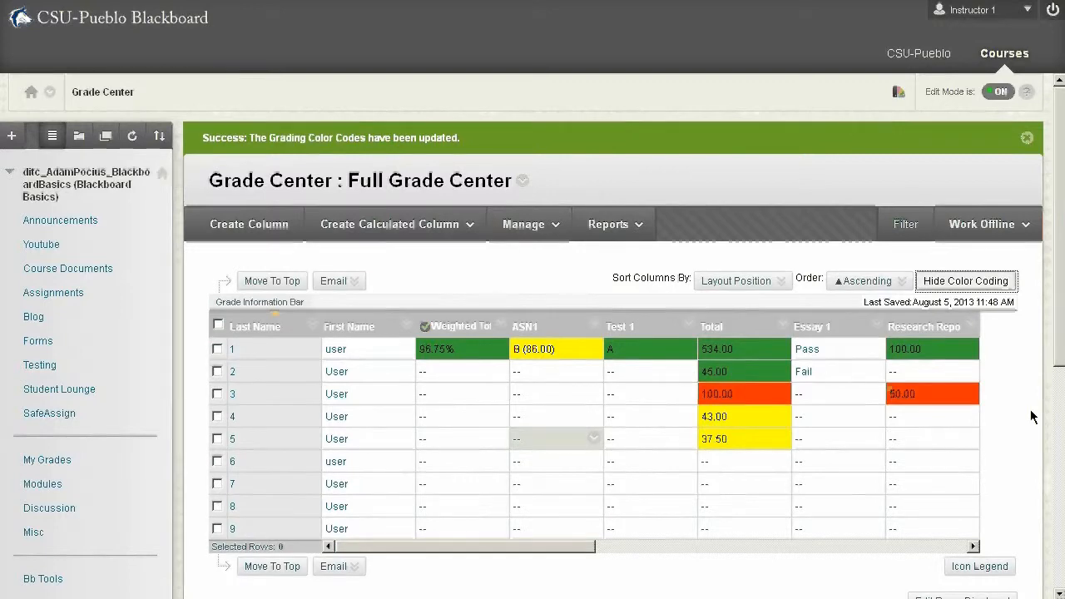
pyautogui.click(965, 279)
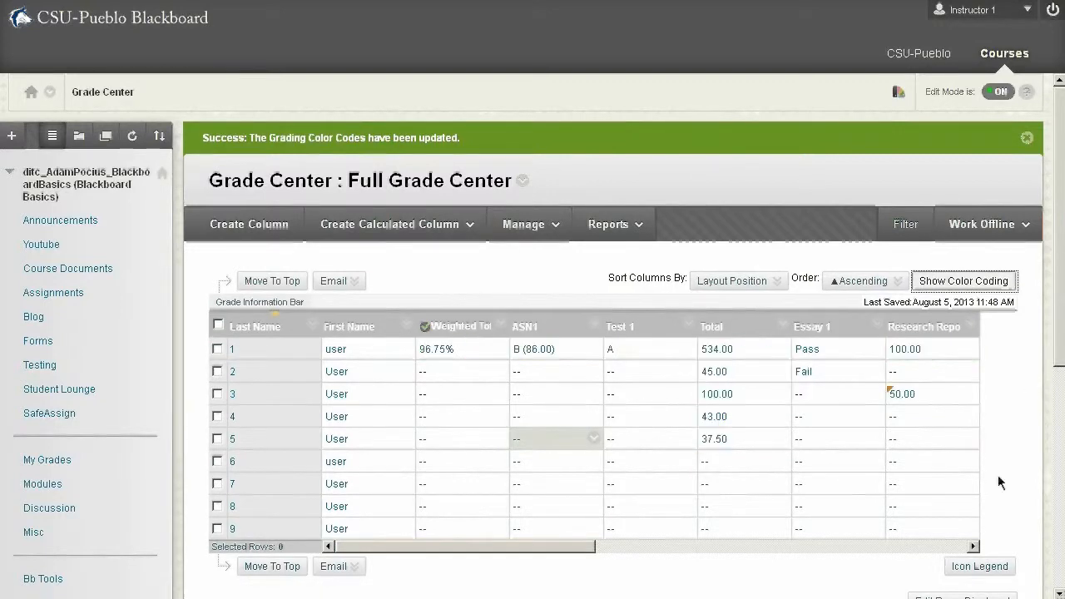